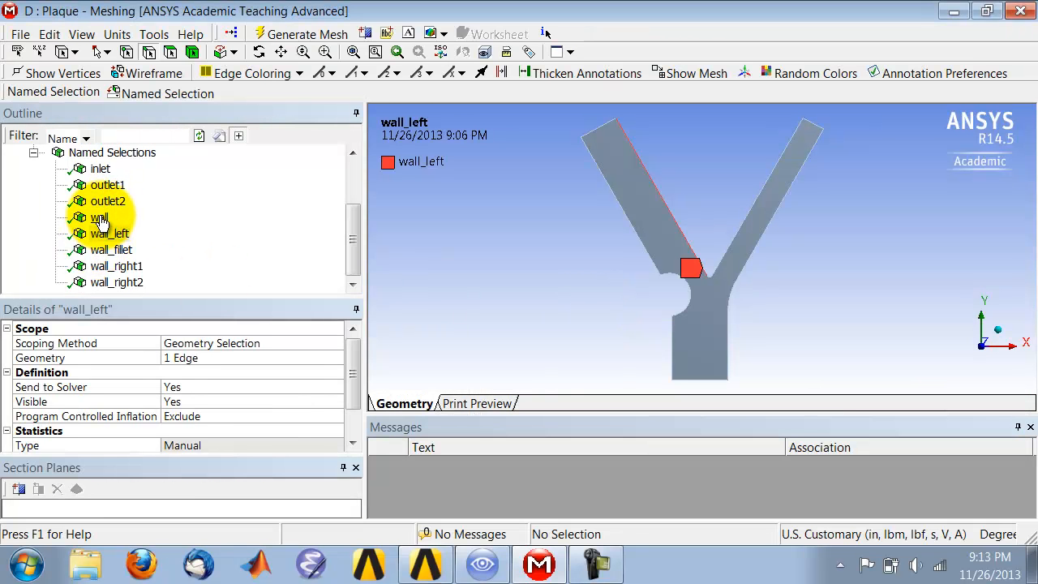
Inspect the wall and wall_left named selections, then move over to the CFD-Post session
left_click(99, 217)
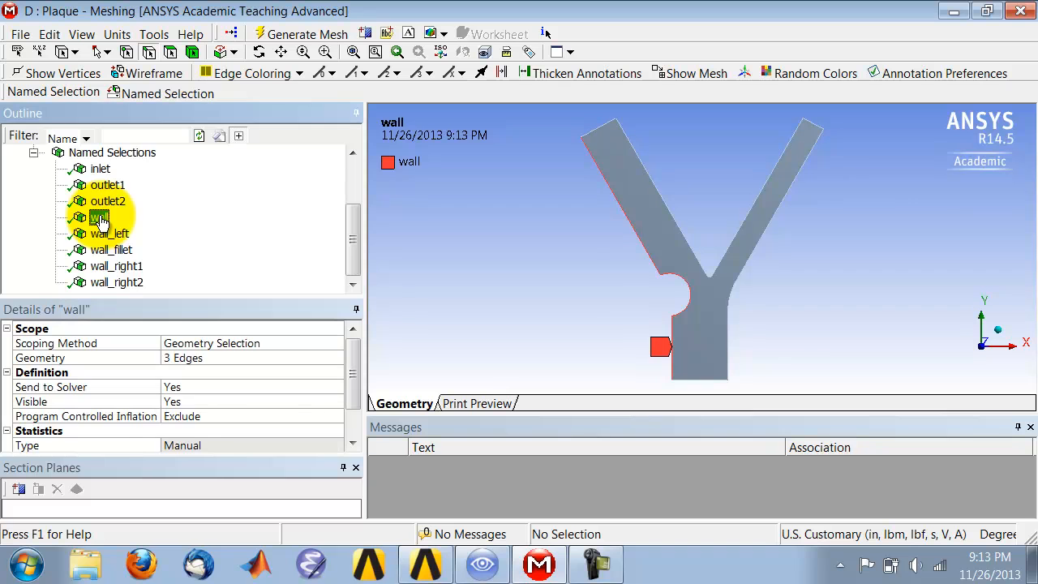
left_click(99, 217)
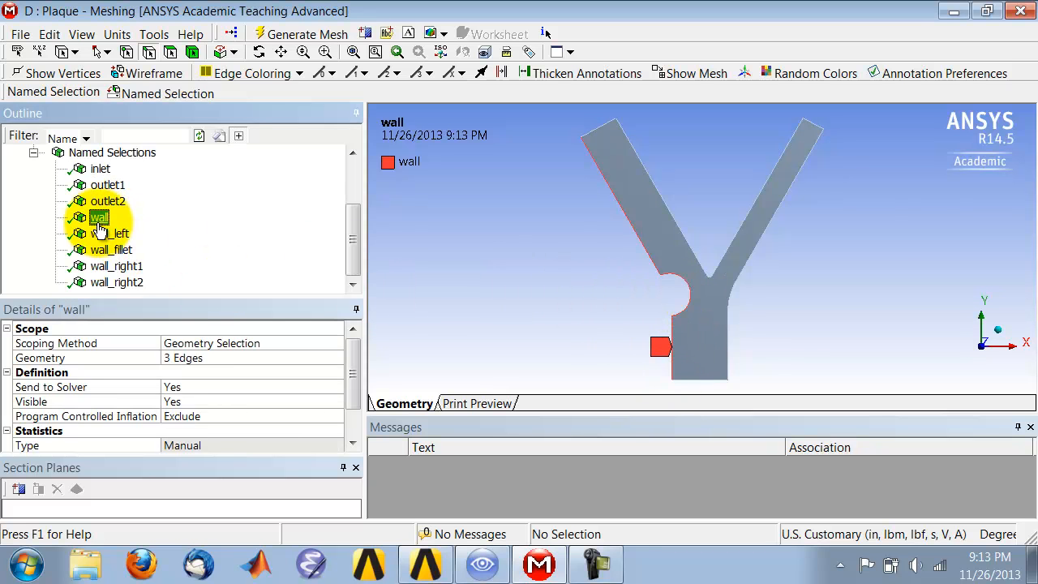
left_click(110, 234)
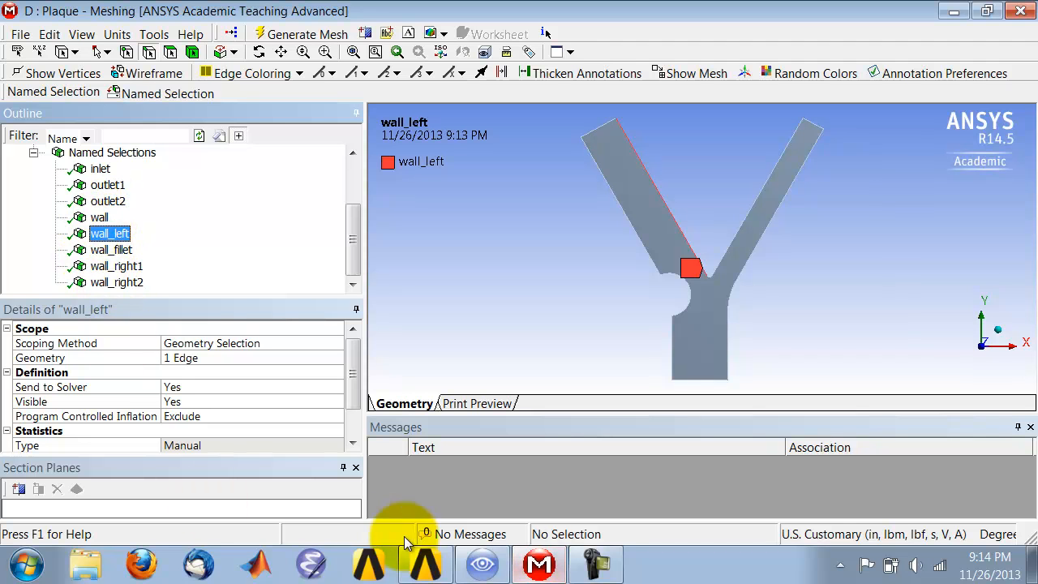
left_click(484, 564)
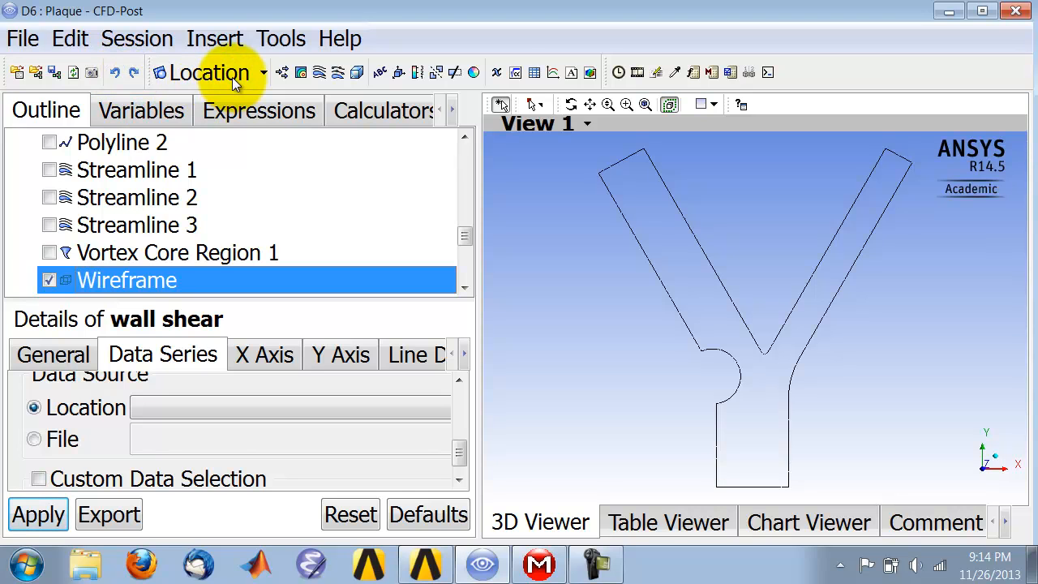
Insert a new Polyline location, accepting the default name Polyline 1
left_click(209, 71)
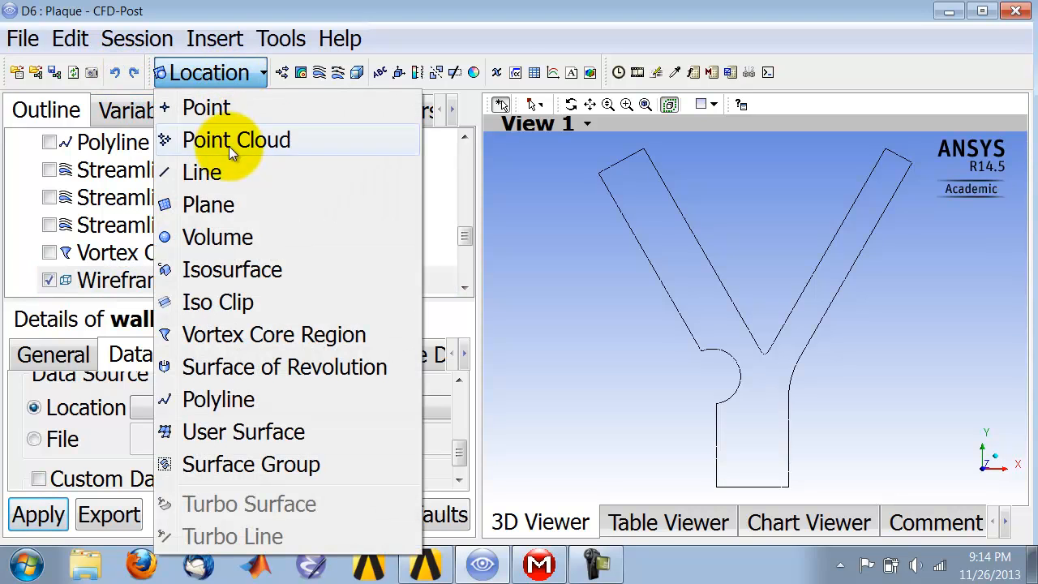
mouse_move(217, 399)
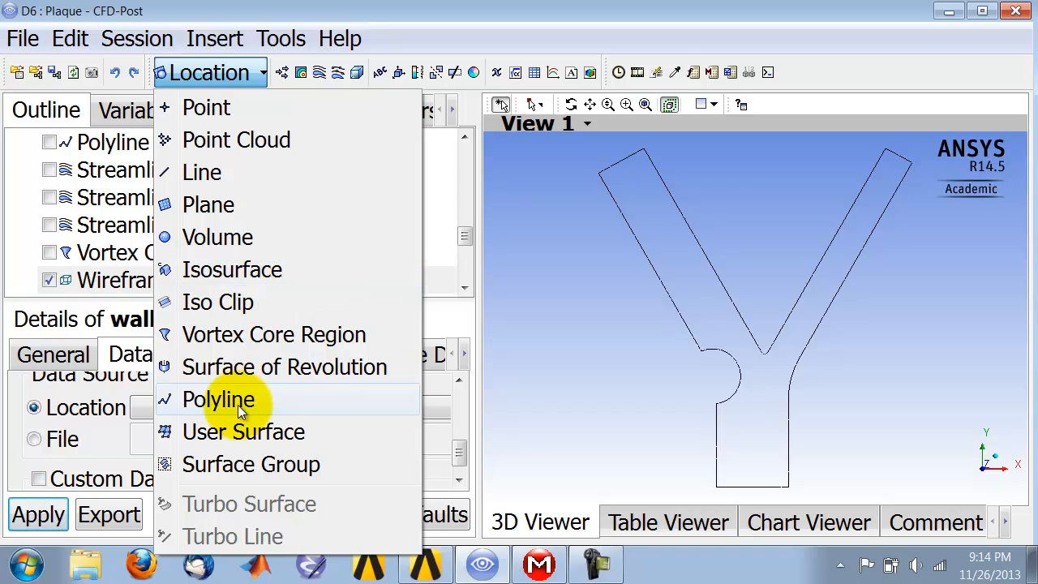
left_click(217, 399)
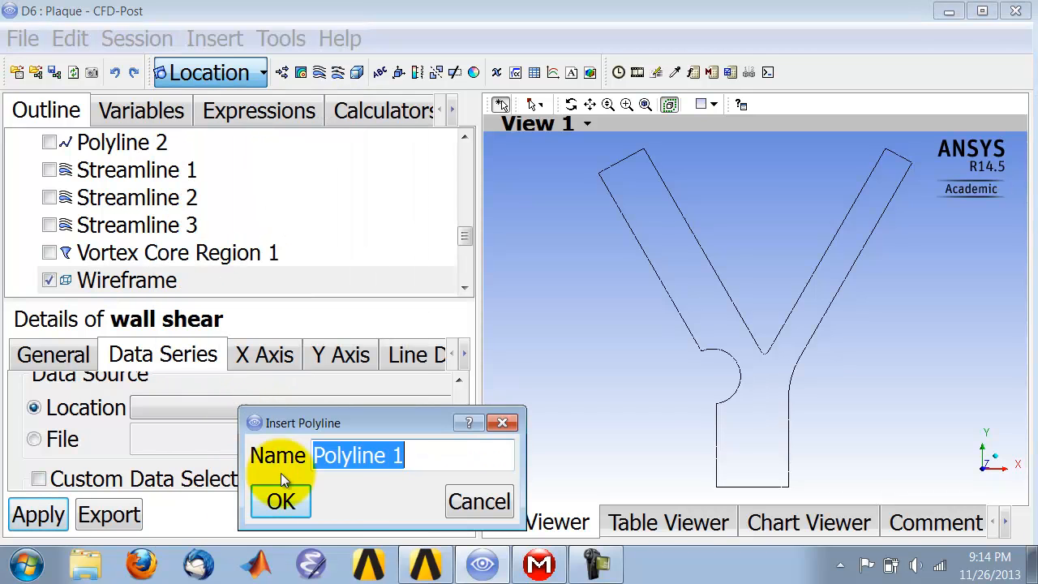
left_click(279, 500)
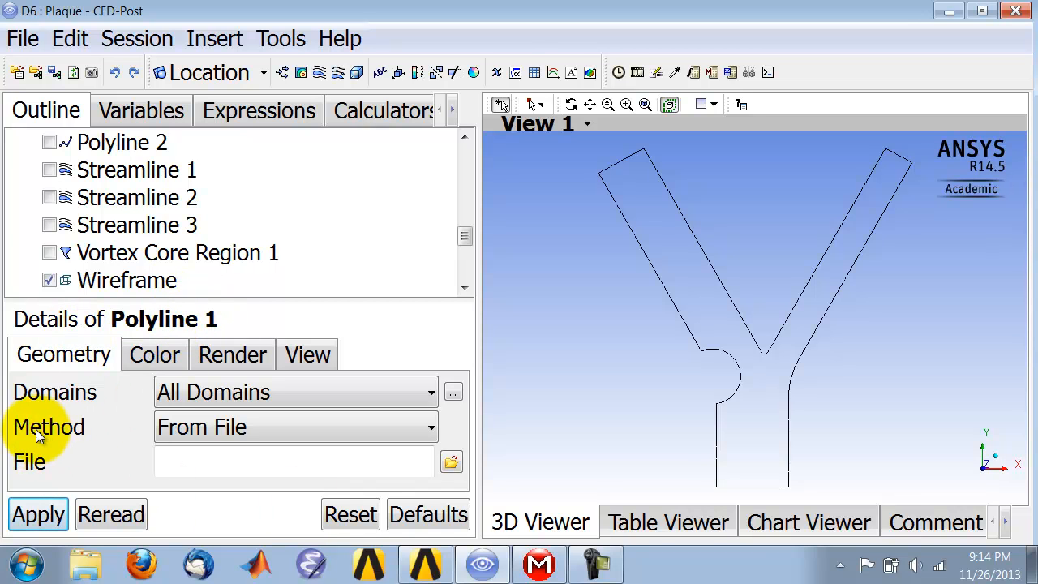
Define Polyline 1 by Boundary Intersection of symmetry 1 with wall and apply it
left_click(295, 428)
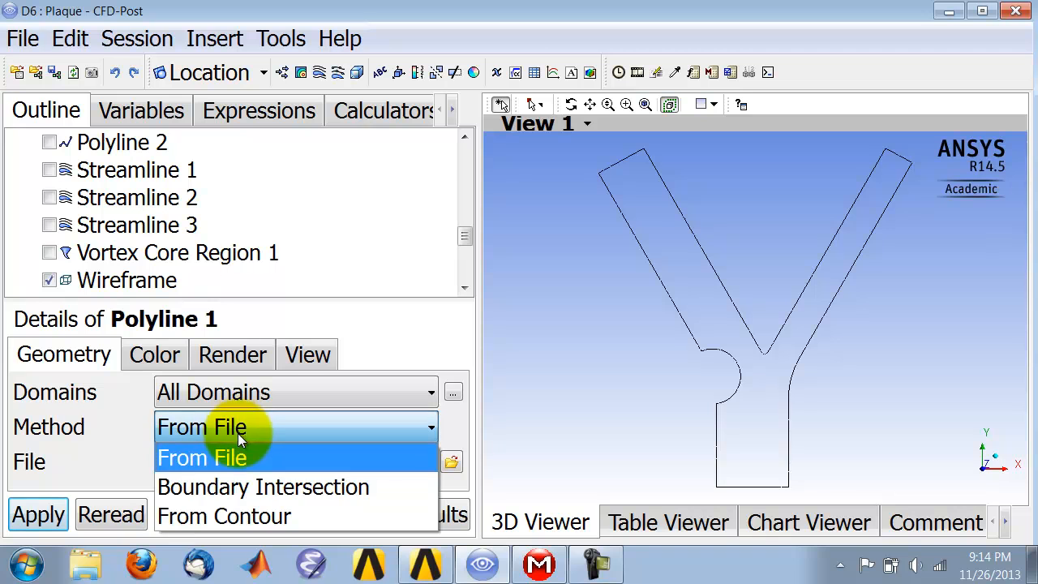
left_click(263, 486)
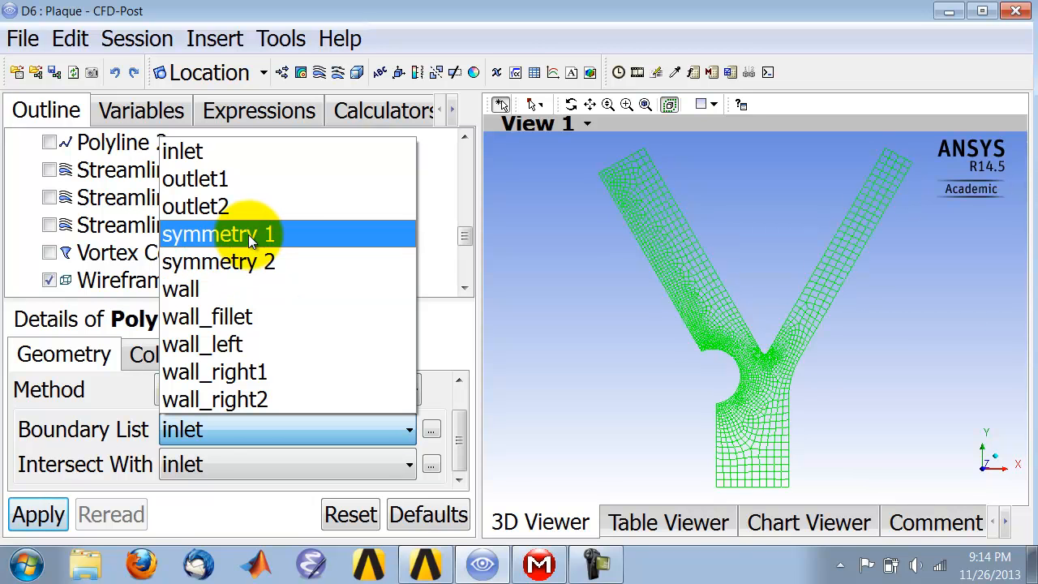
left_click(217, 234)
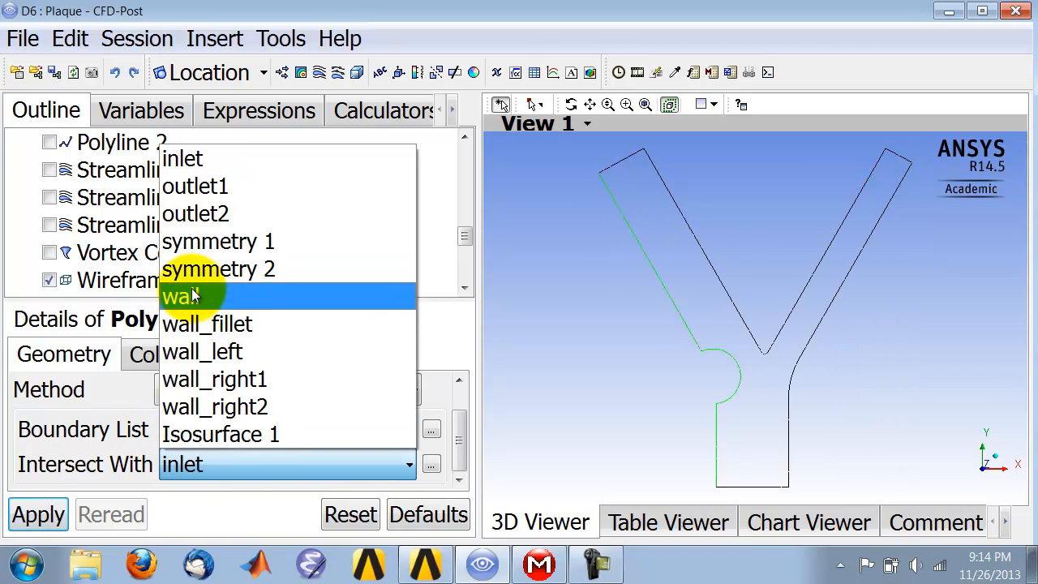
left_click(186, 295)
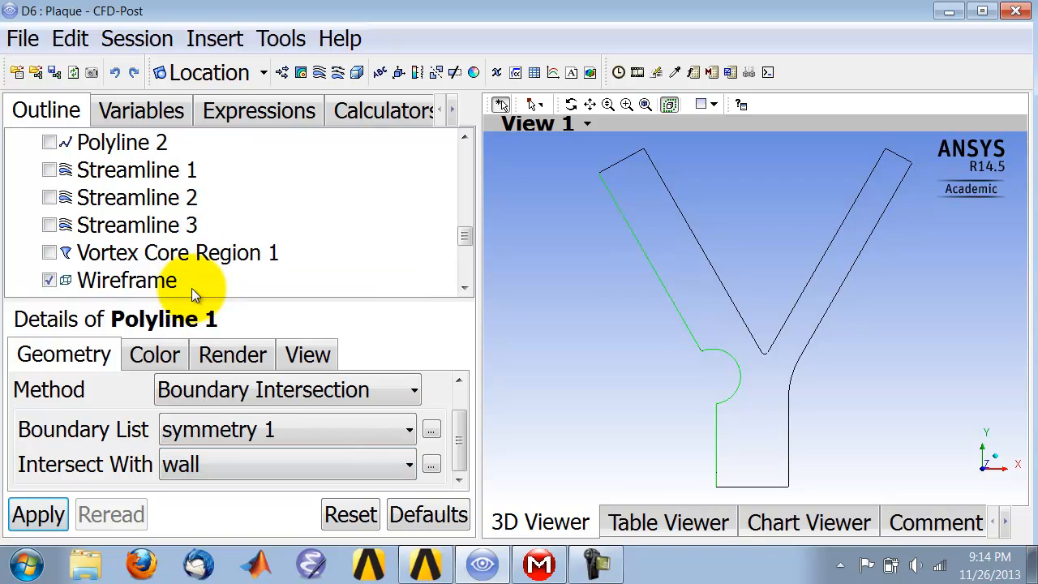
left_click(37, 514)
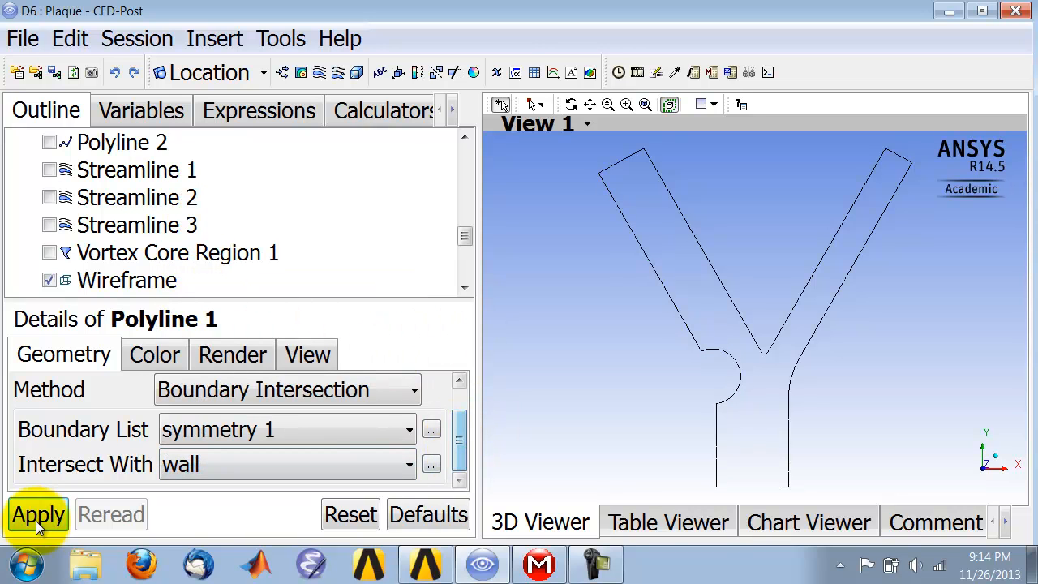
left_click(37, 514)
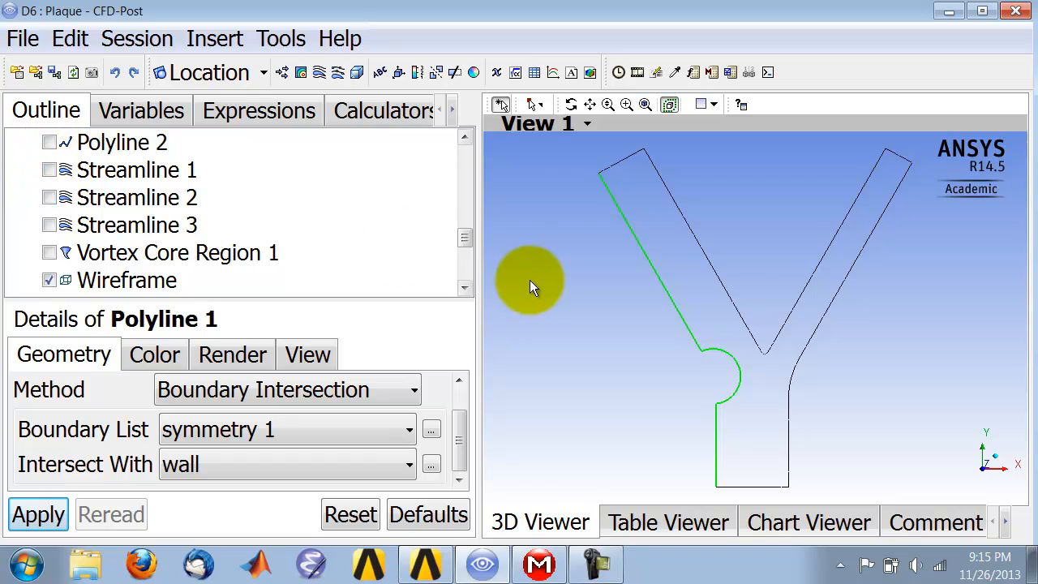
left_click(122, 198)
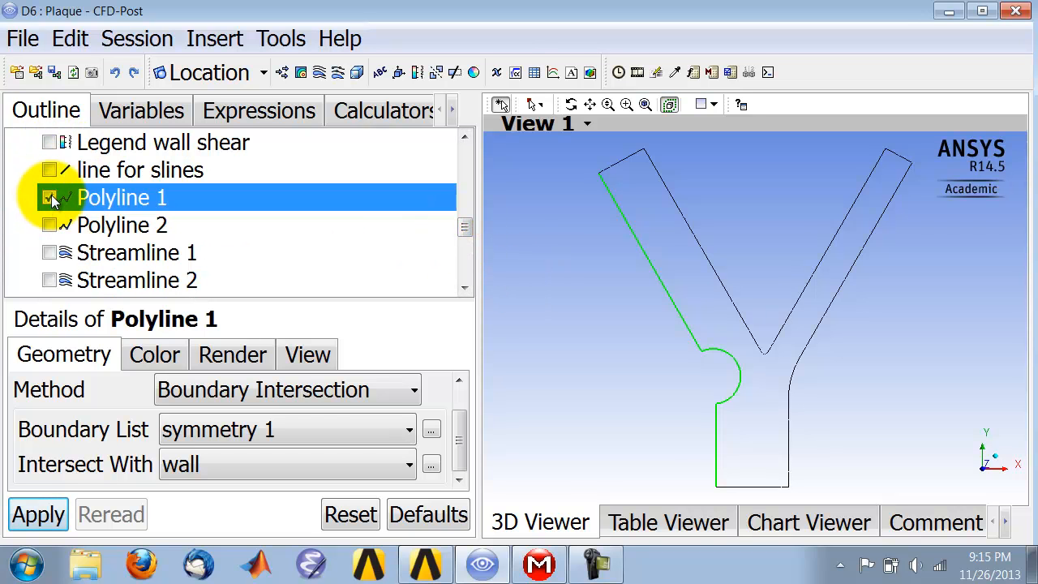
left_click(49, 198)
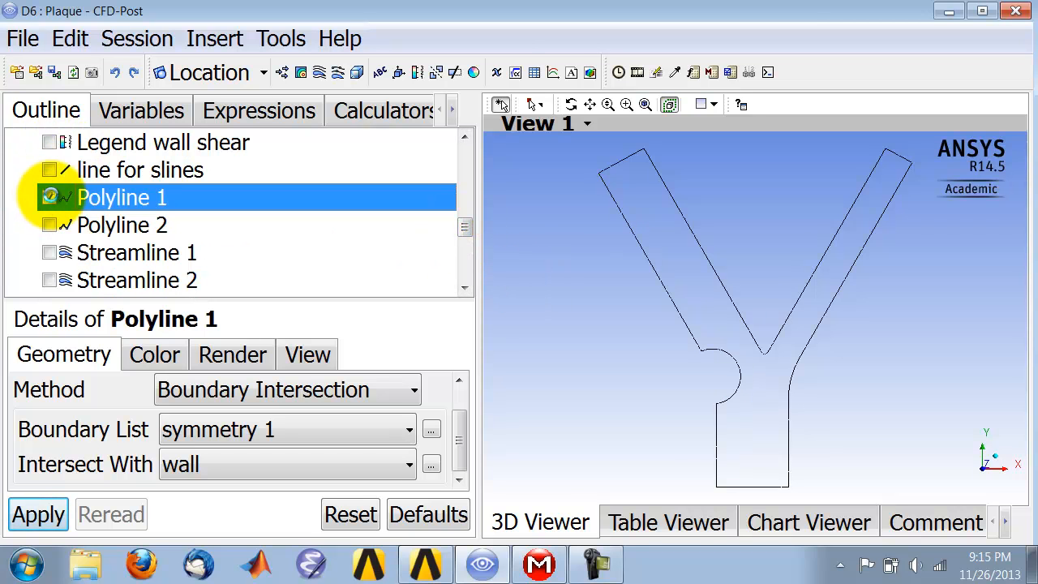
left_click(49, 198)
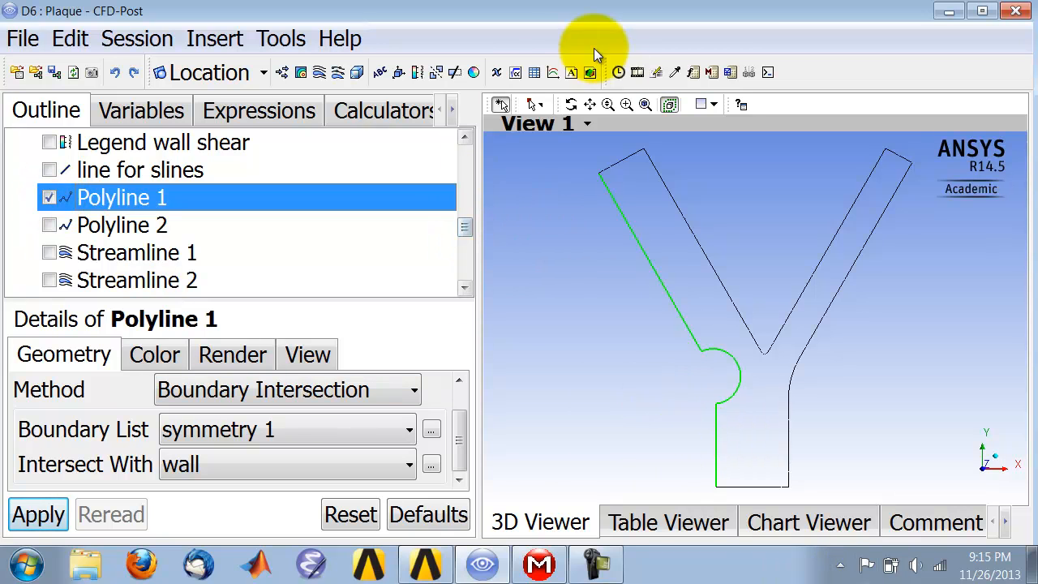
mouse_move(463, 227)
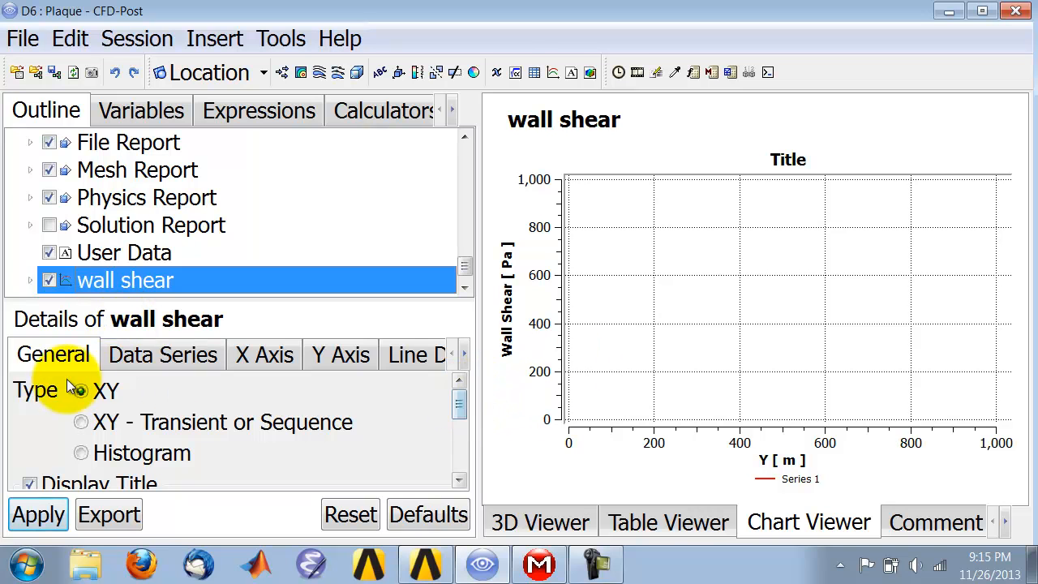
Make the wall shear chart an XY plot of Wall Shear versus Y along Polyline 1
left_click(162, 354)
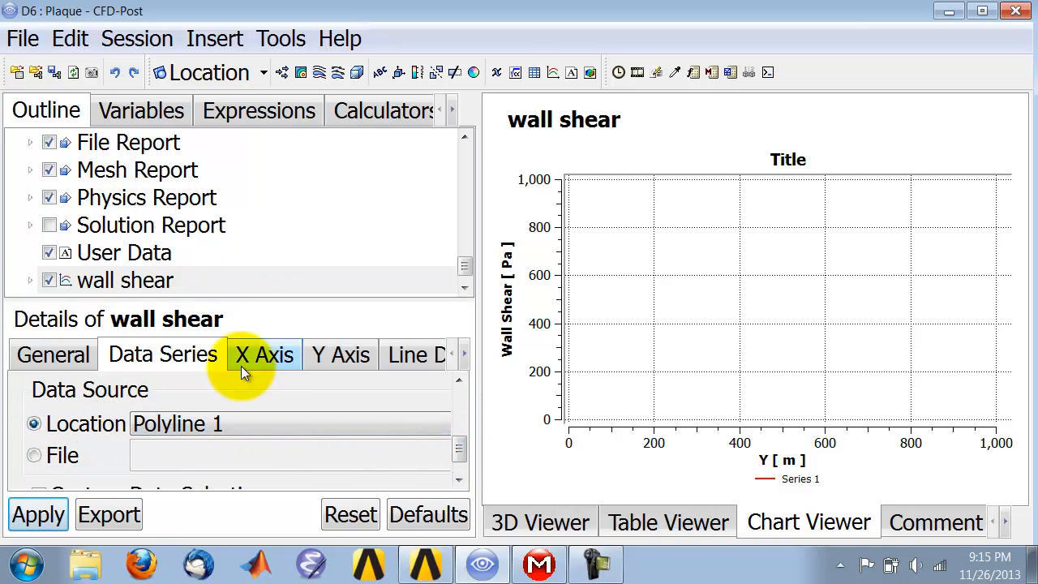
left_click(262, 354)
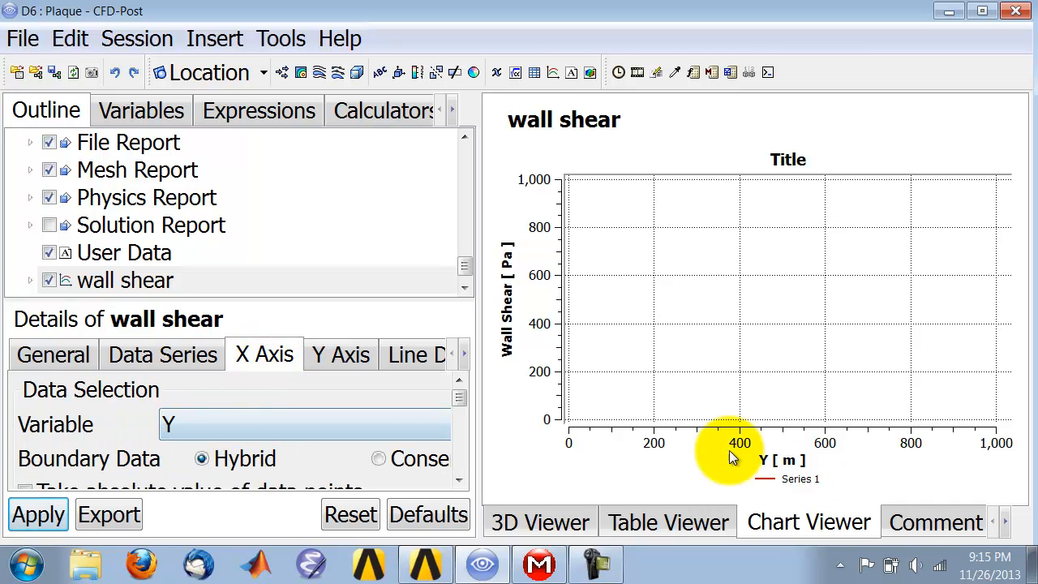
mouse_move(716, 571)
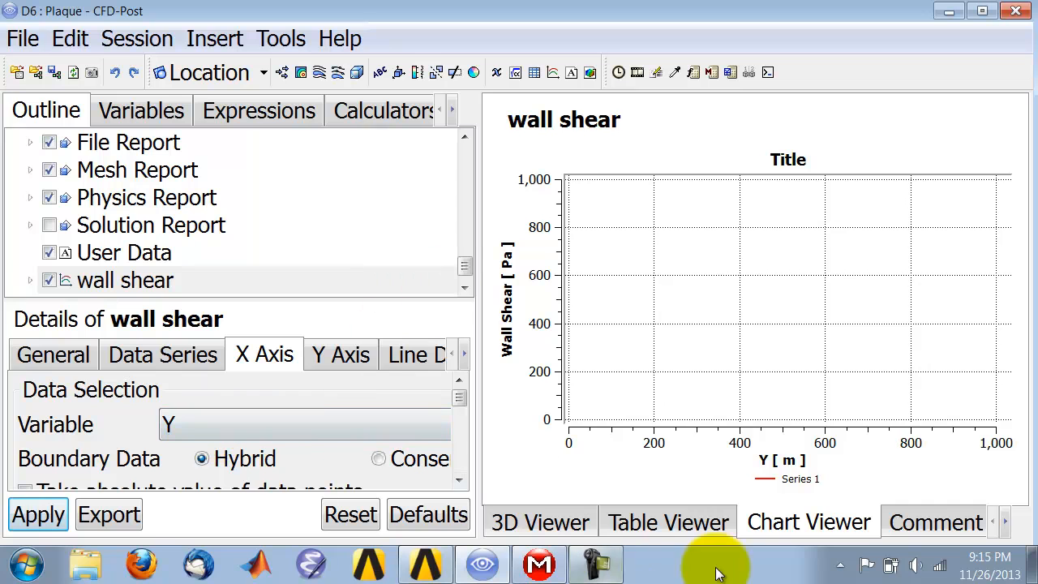
left_click(540, 522)
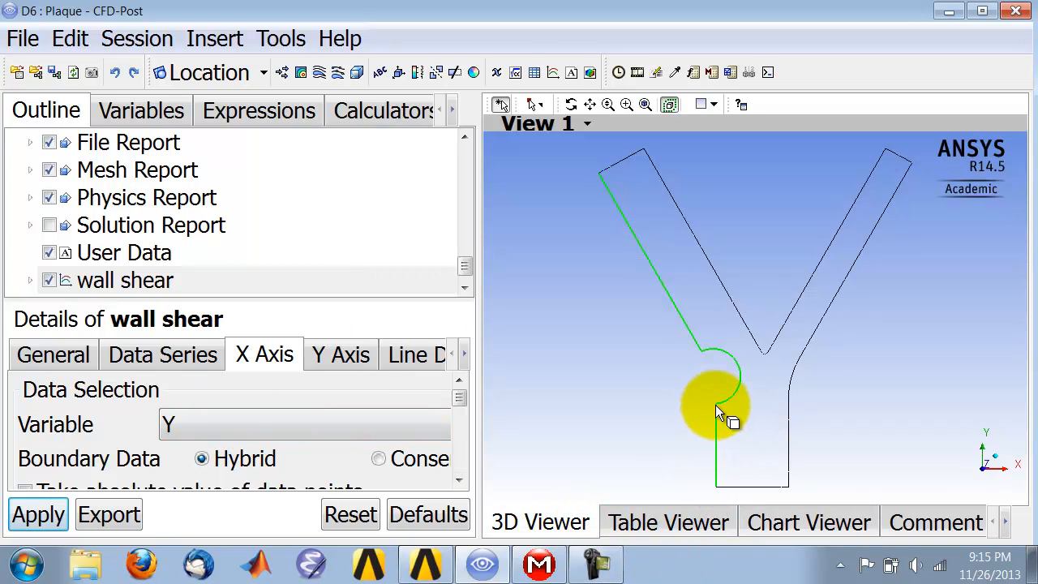
left_click(340, 354)
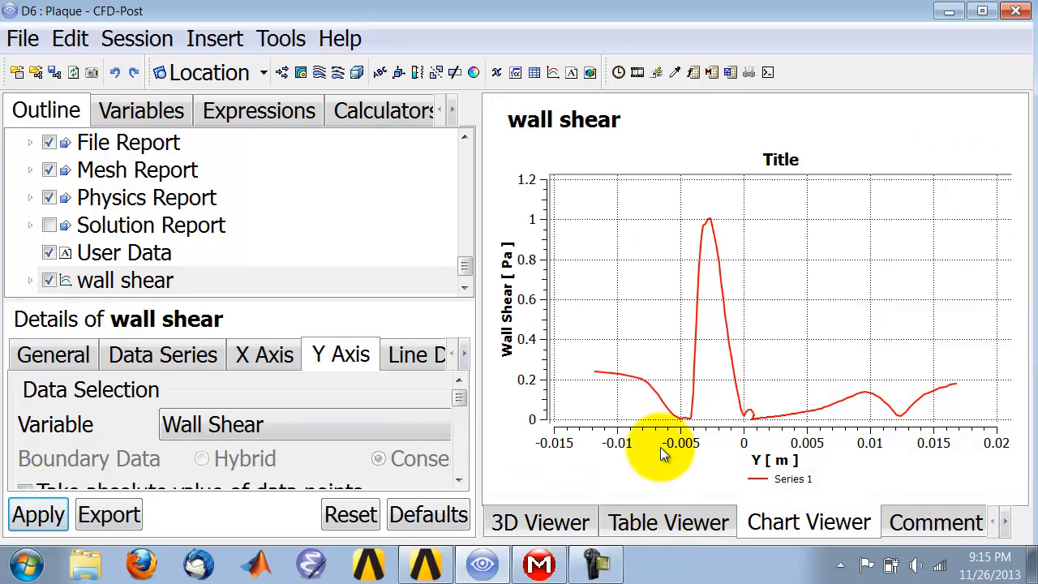
mouse_move(700, 259)
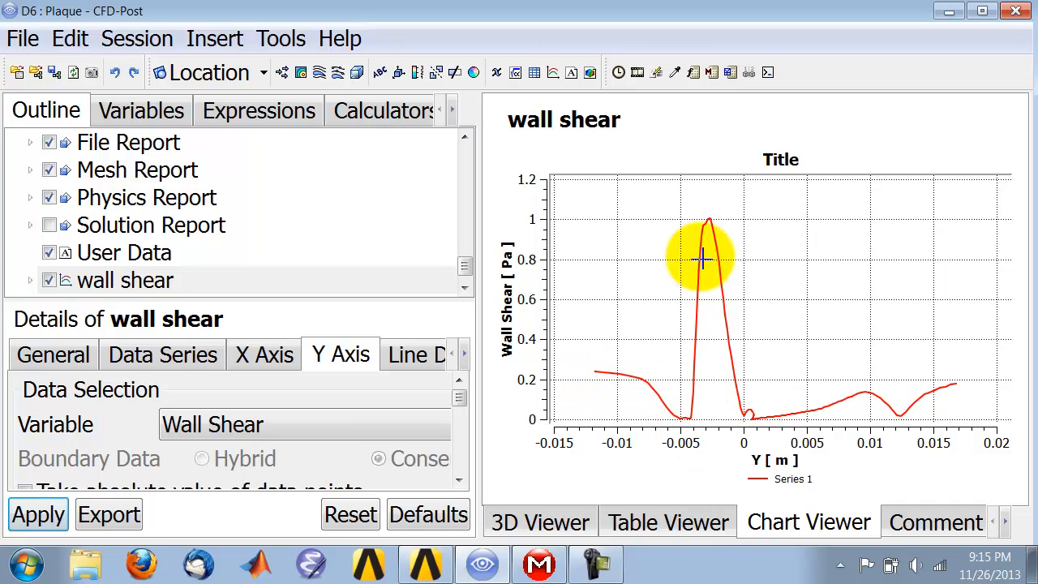